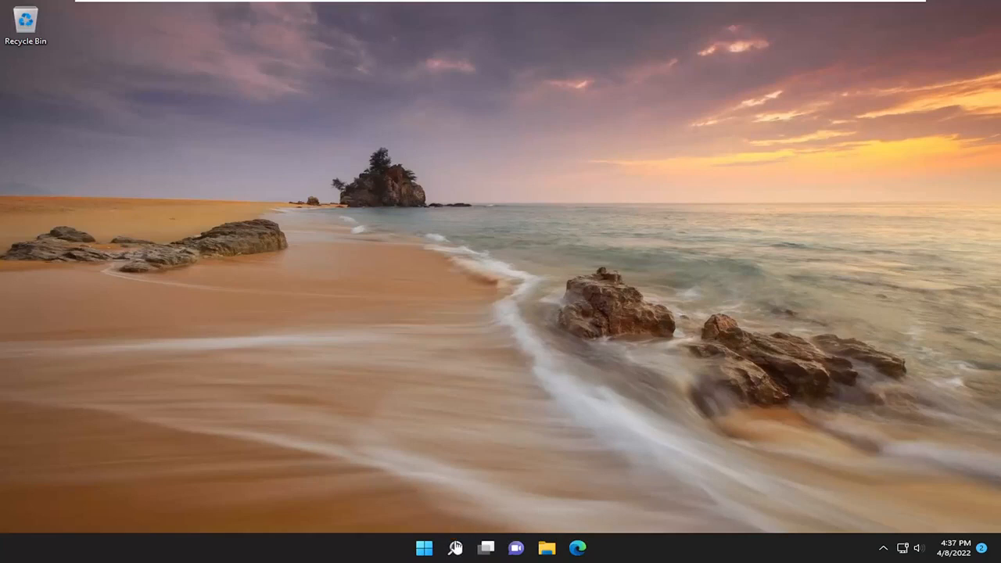
Search for 'settings' from the taskbar and open the Settings app
left_click(454, 547)
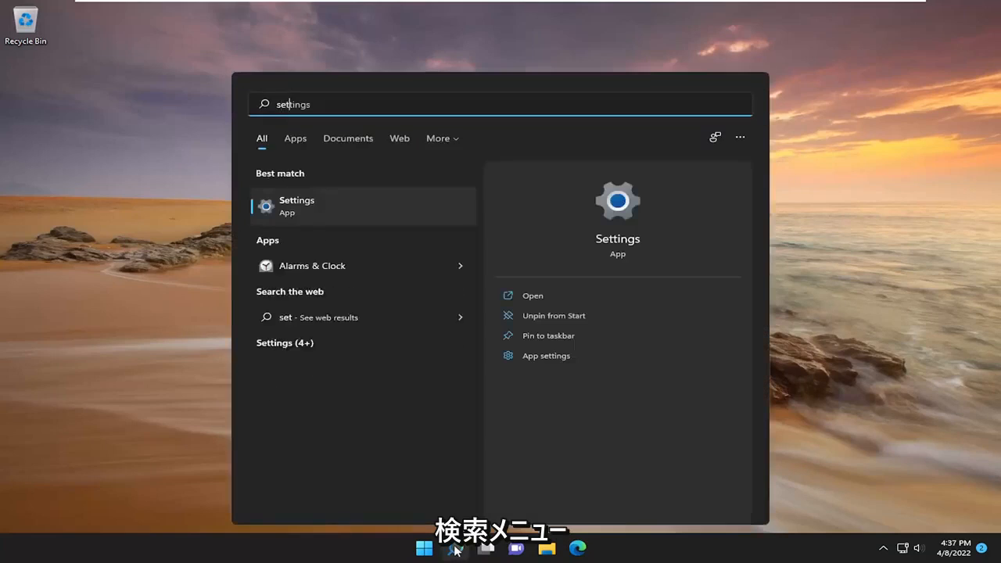
type("s")
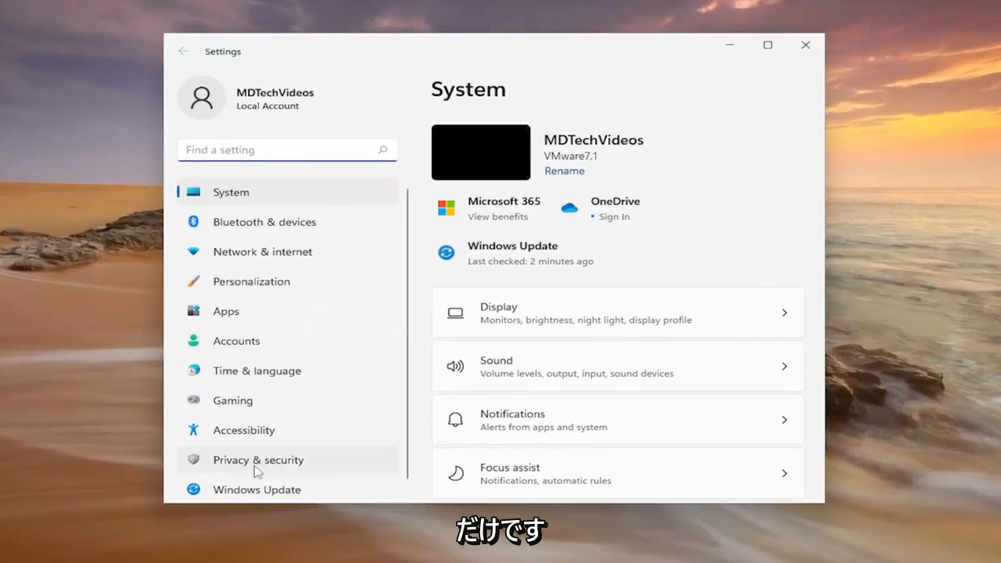
Go to Privacy & security and scroll down to Camera under App permissions
left_click(258, 459)
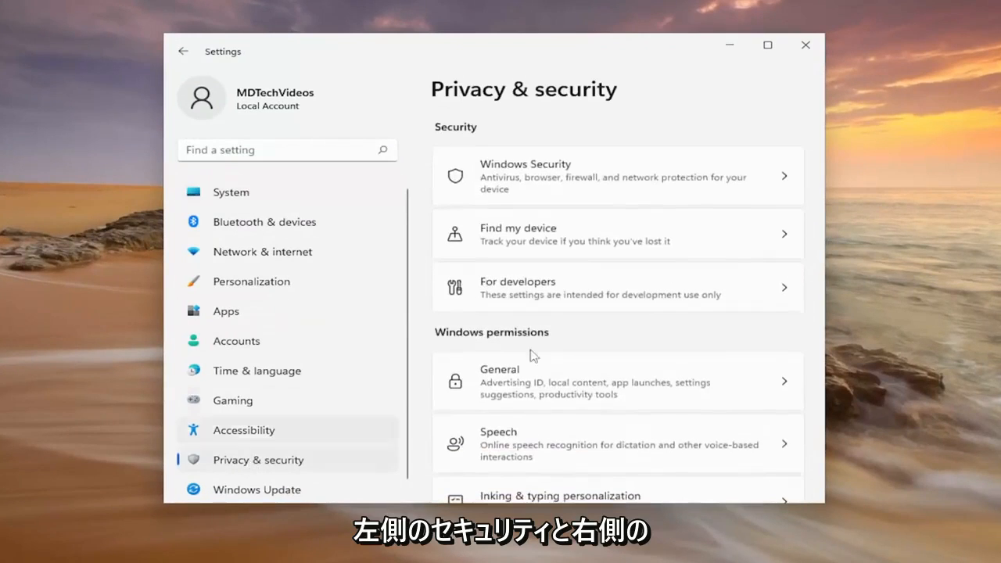
scroll("down", 3)
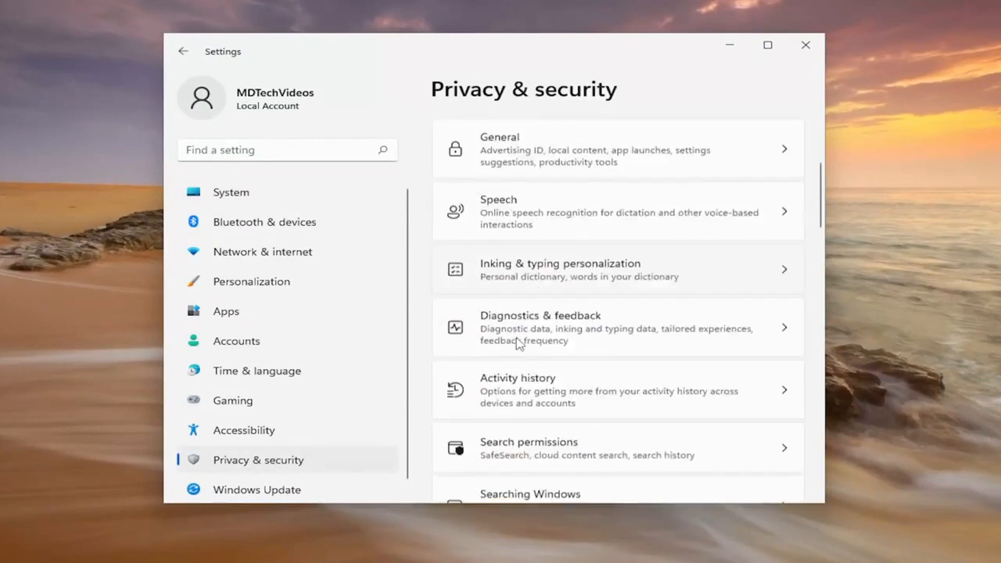
scroll("down", 3)
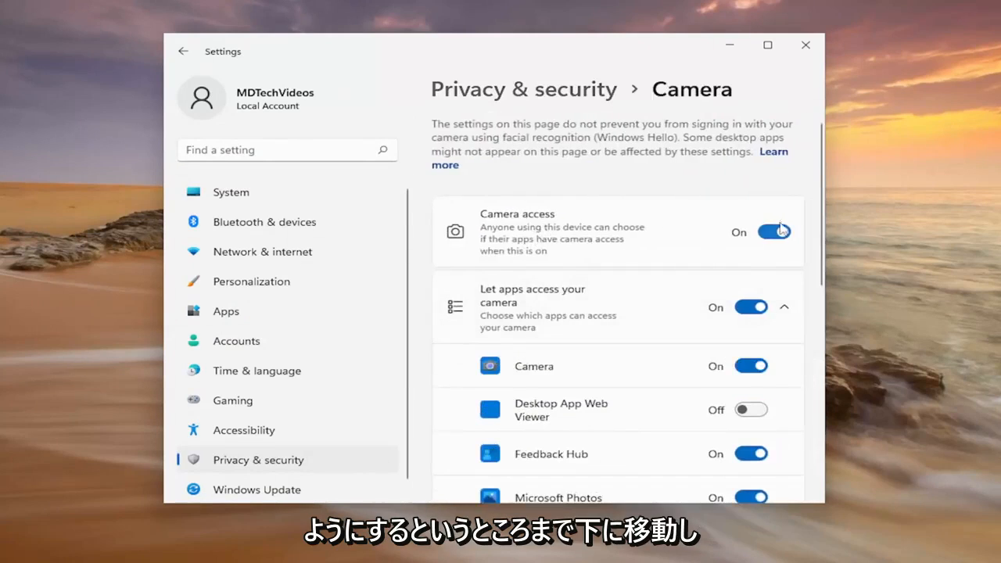
scroll("down", 3)
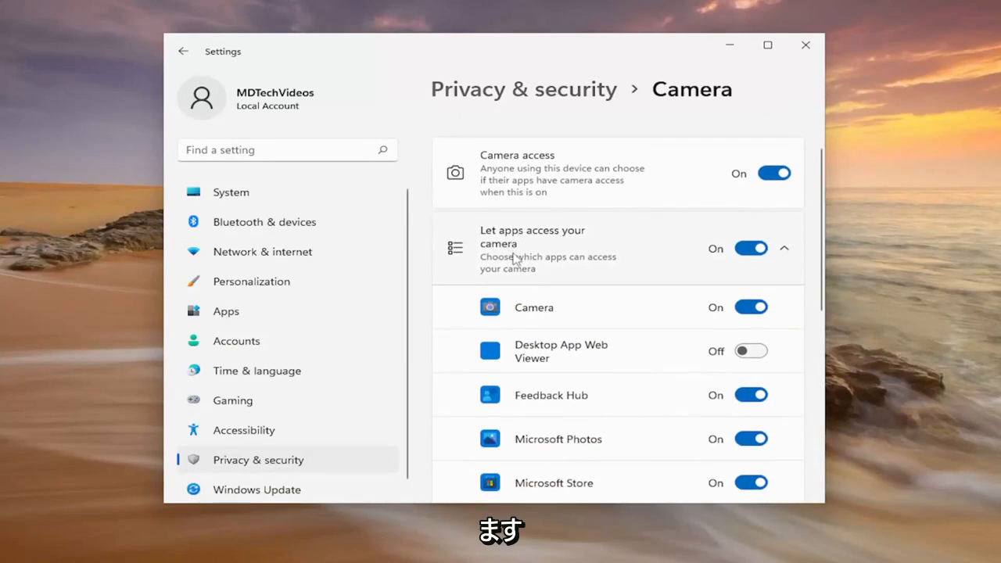
scroll("down", 3)
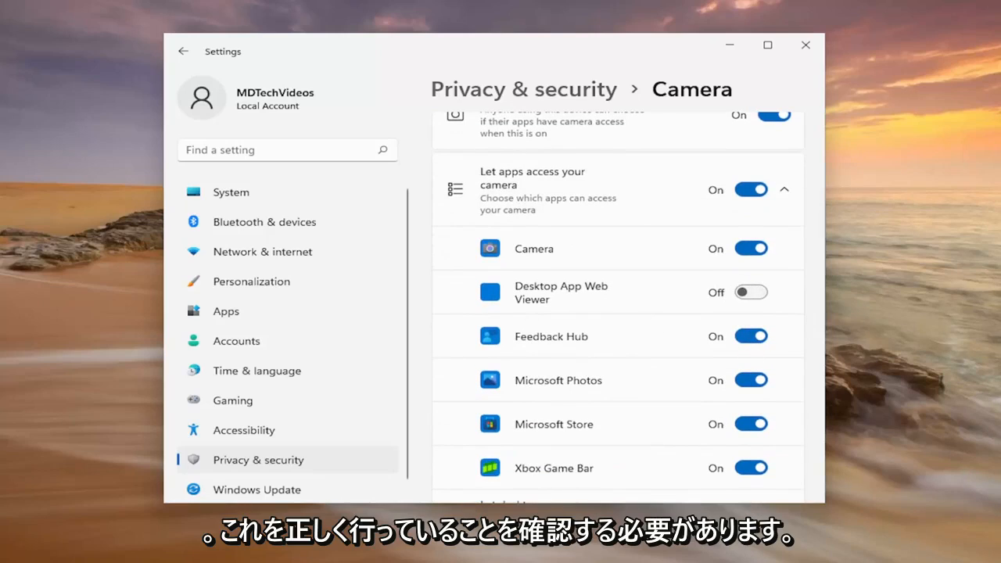
mouse_move(698, 52)
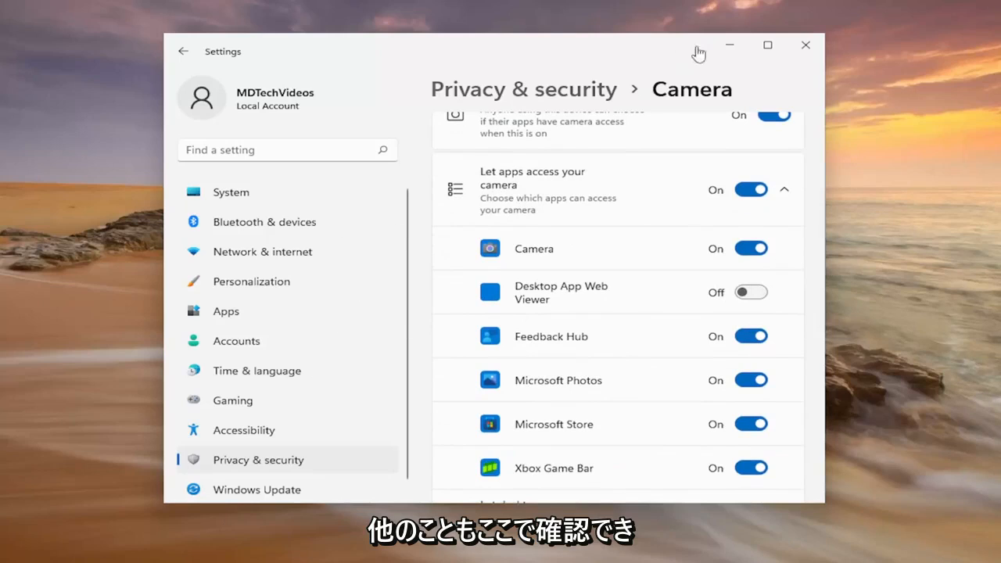
mouse_move(606, 341)
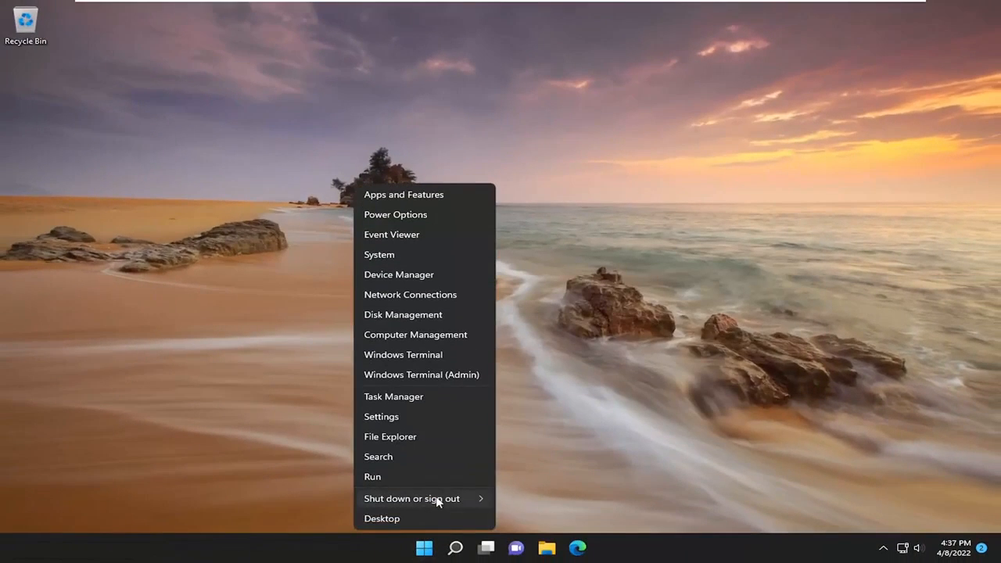
Close Settings and dismiss the Win+X menu to show the empty desktop
left_click(412, 498)
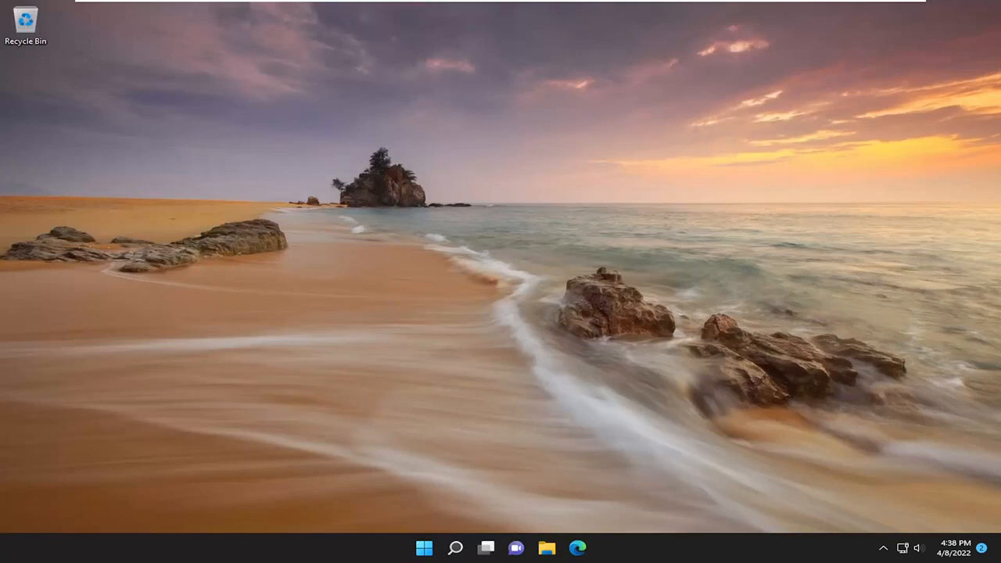
Search 'troubleshoot settings' from the taskbar and open the Troubleshoot settings page
left_click(455, 548)
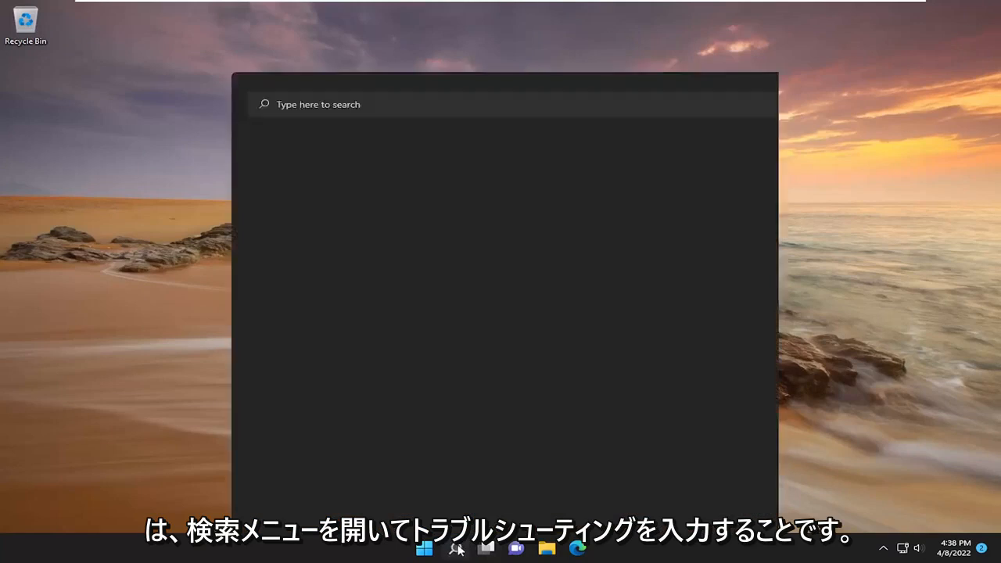
type("troubleshoot settings")
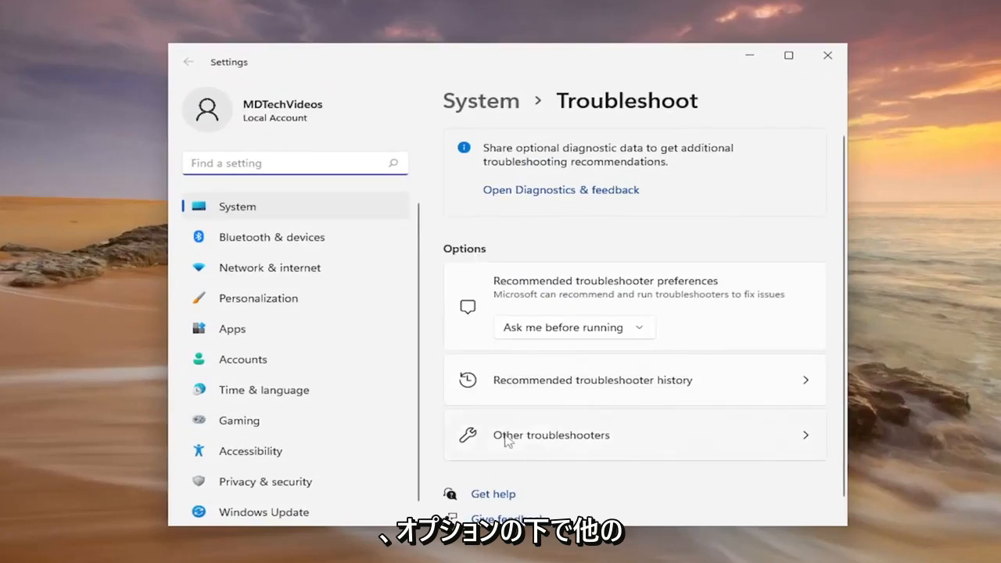
Open Other troubleshooters, scroll to Camera and run its troubleshooter
left_click(551, 435)
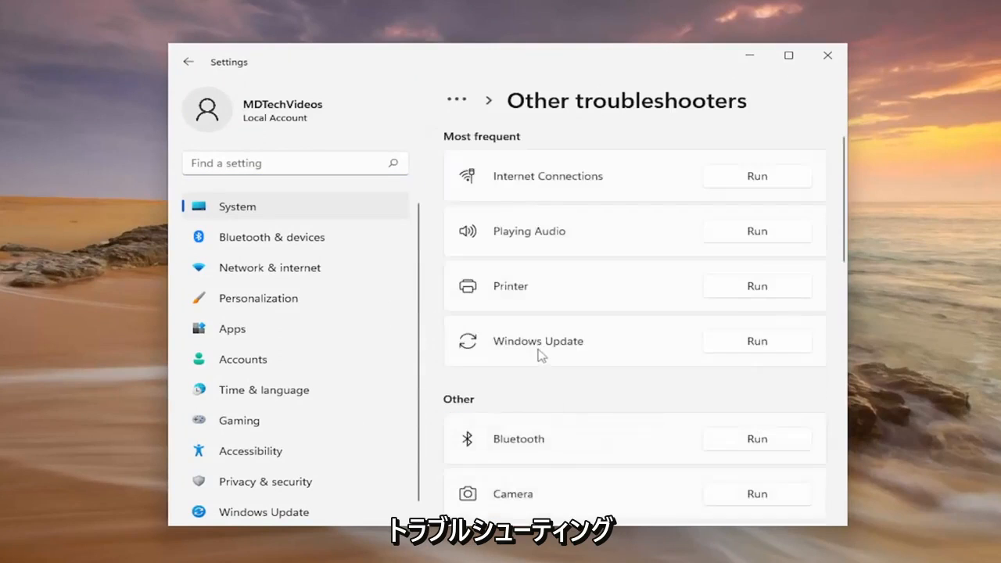
scroll("down", 3)
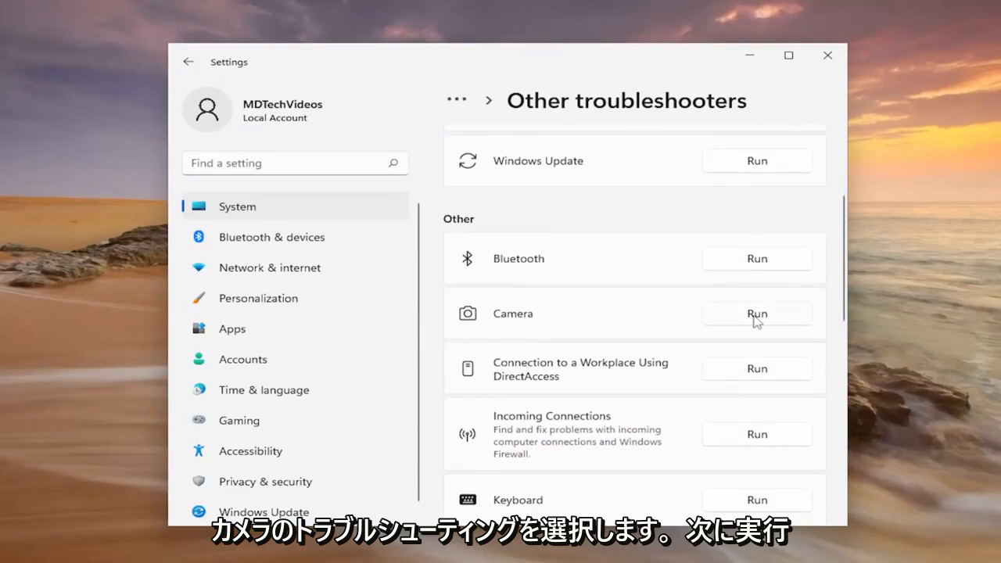
left_click(755, 313)
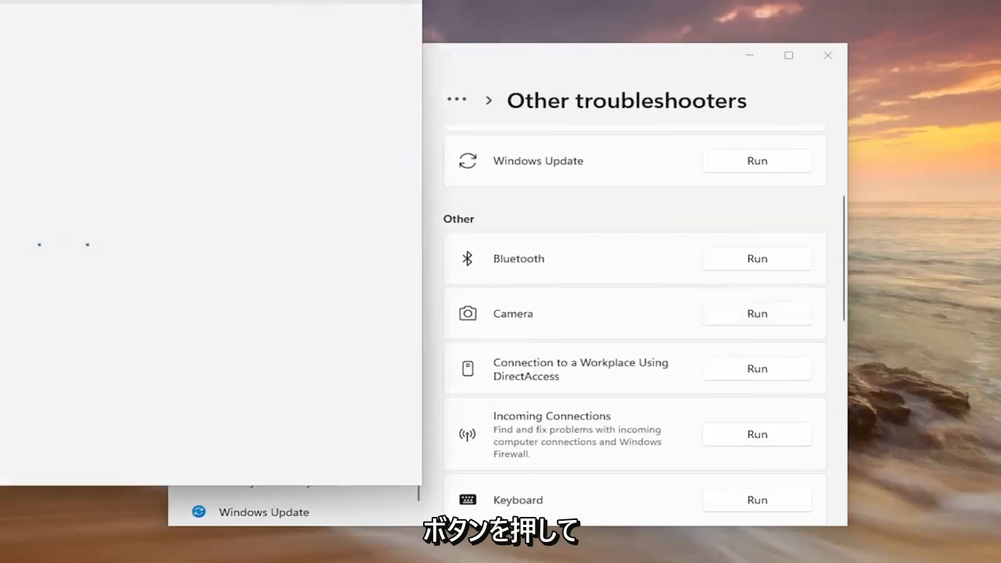
Answer Yes that the camera is connected so the diagnostic runs
left_click(756, 312)
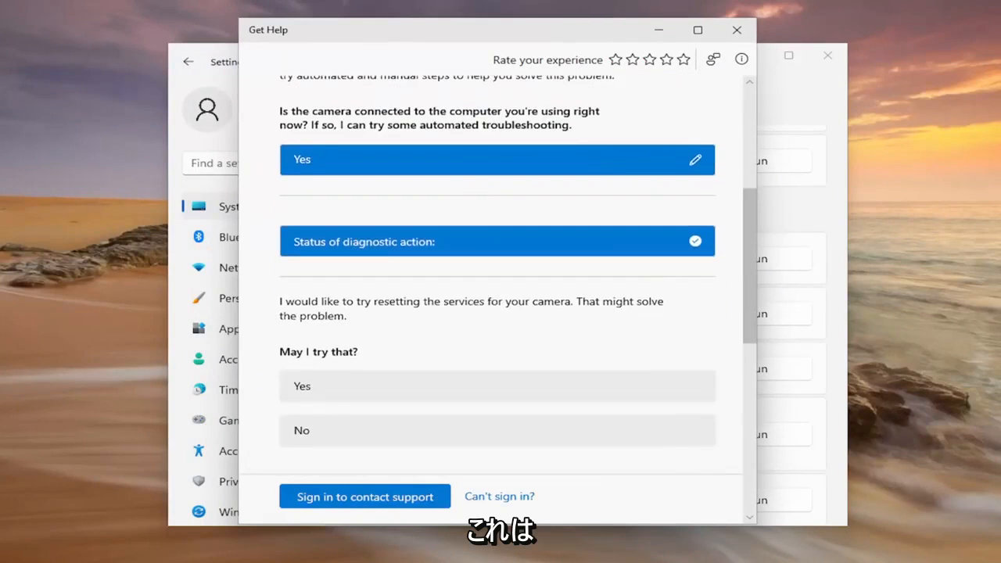
mouse_move(446, 386)
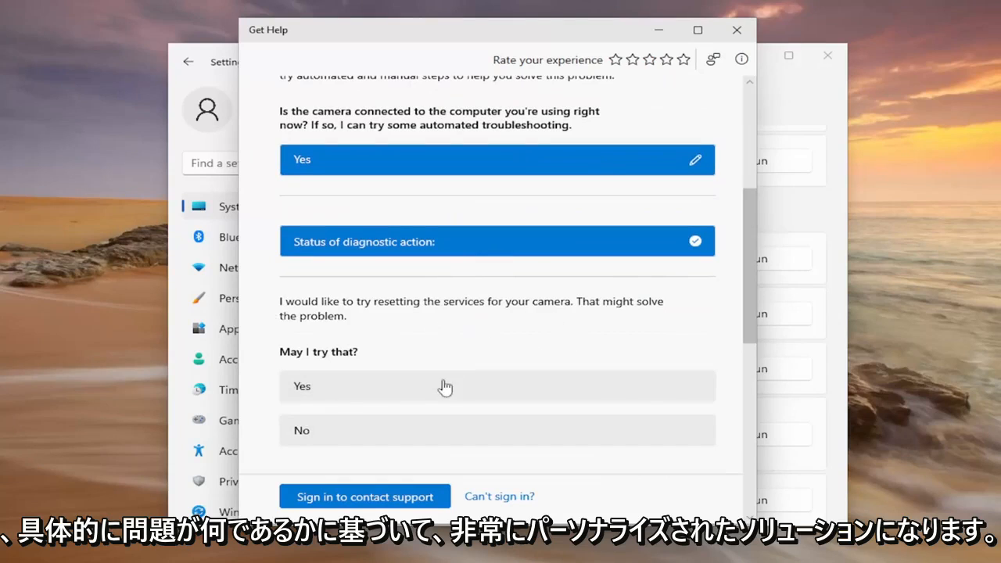